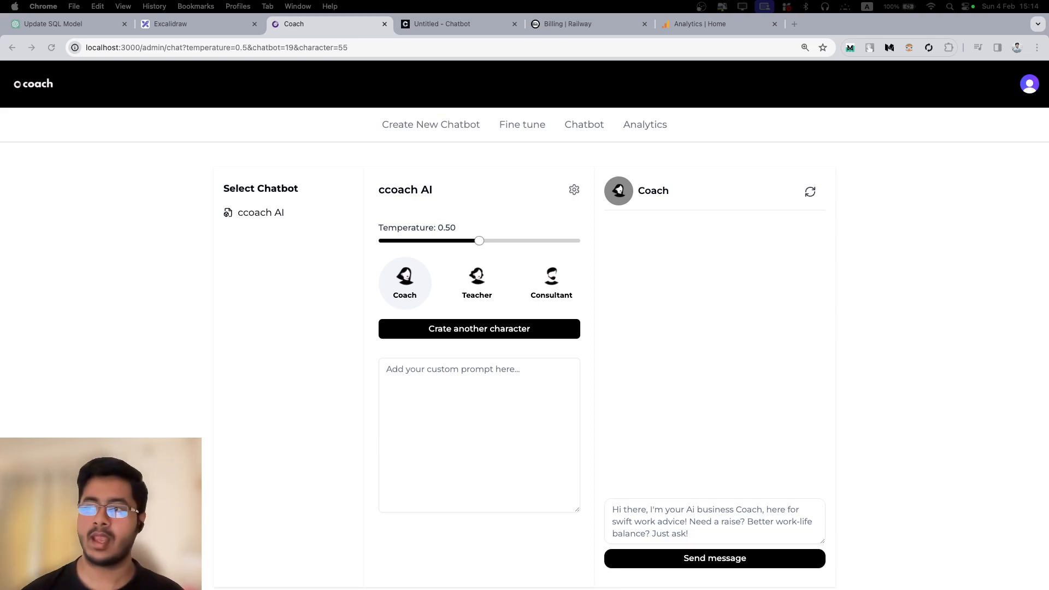
mouse_move(443, 140)
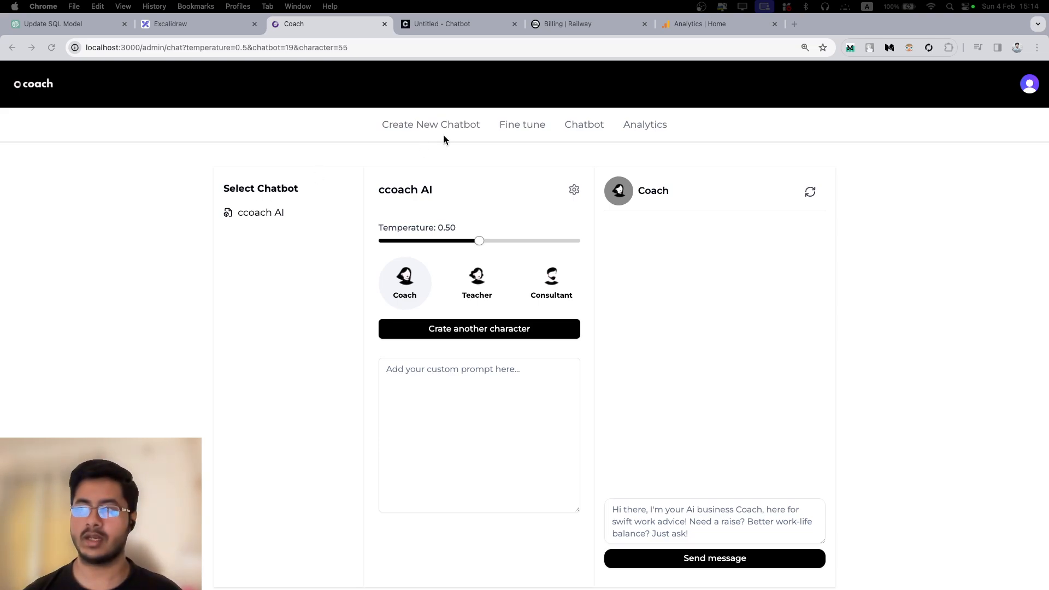
mouse_move(413, 133)
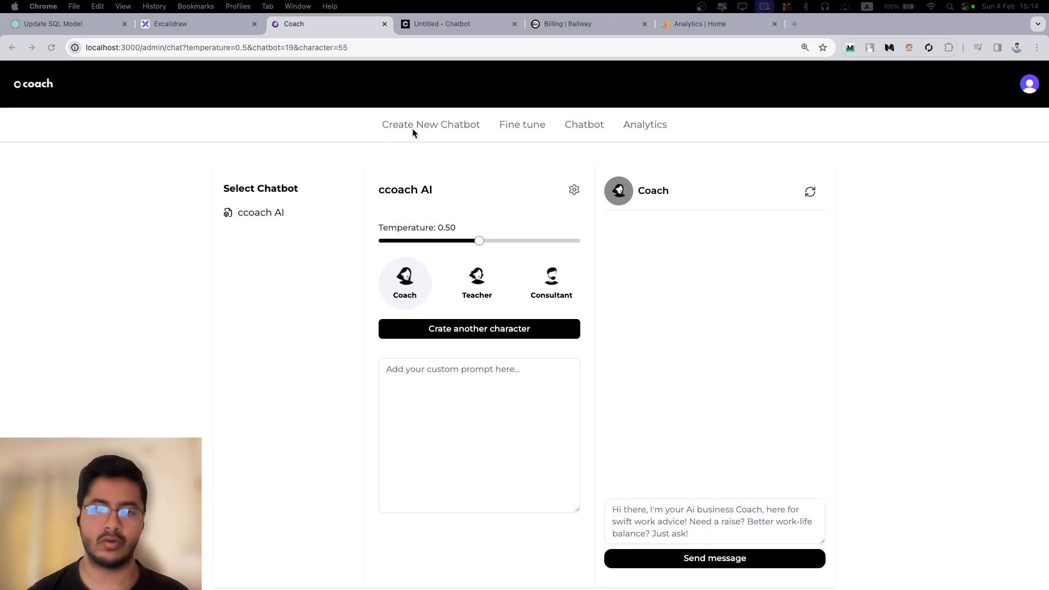
mouse_move(416, 150)
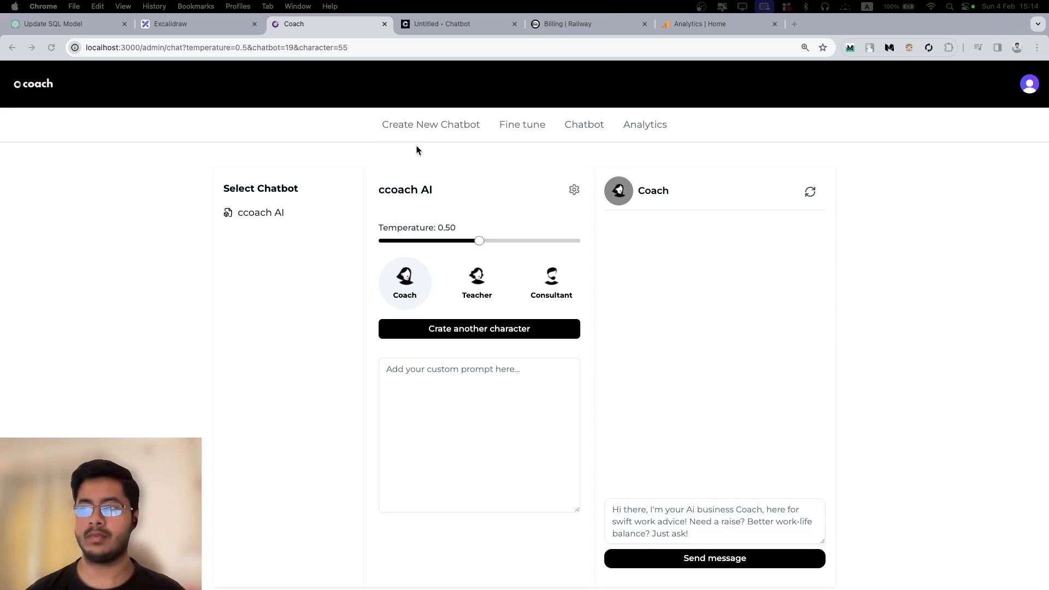
mouse_move(657, 256)
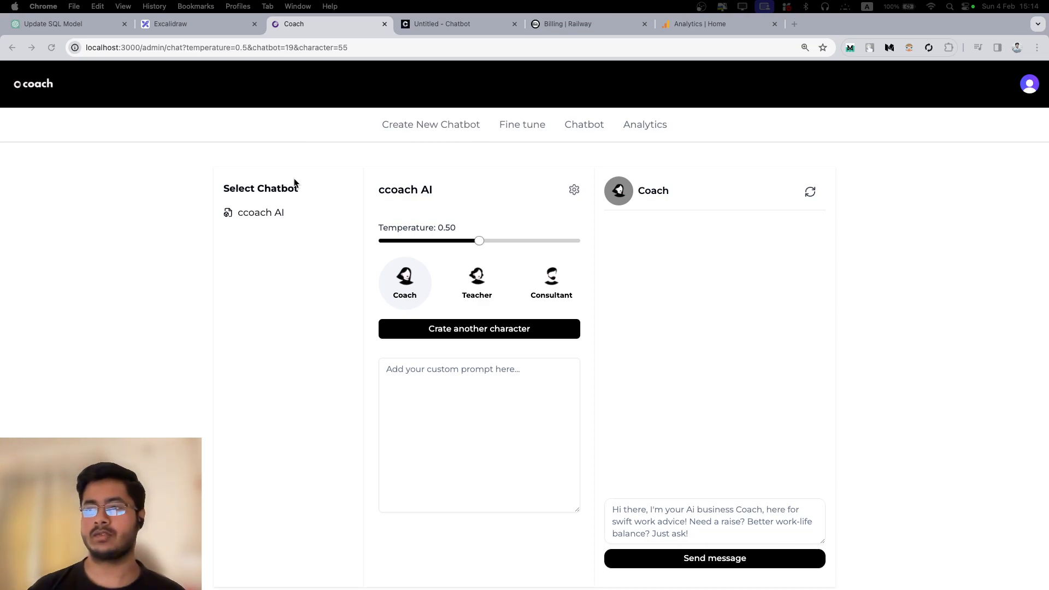
mouse_move(185, 144)
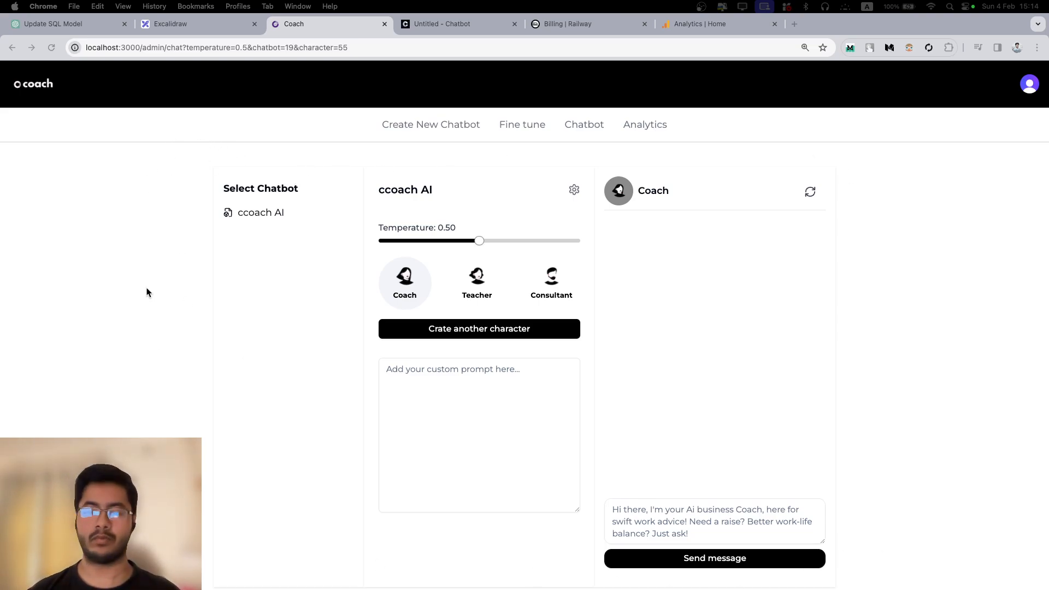
mouse_move(337, 179)
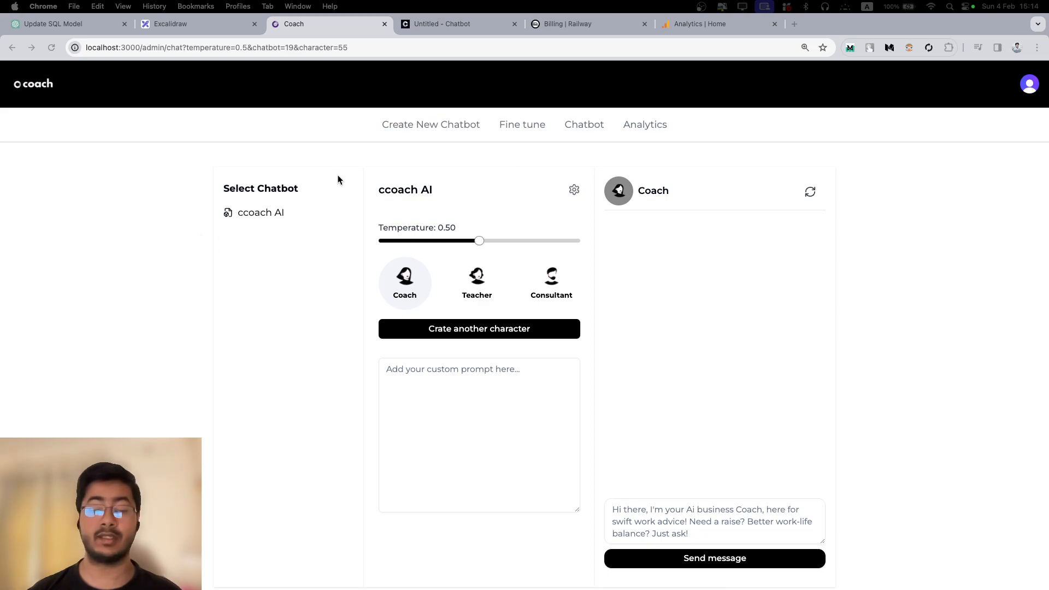
mouse_move(225, 168)
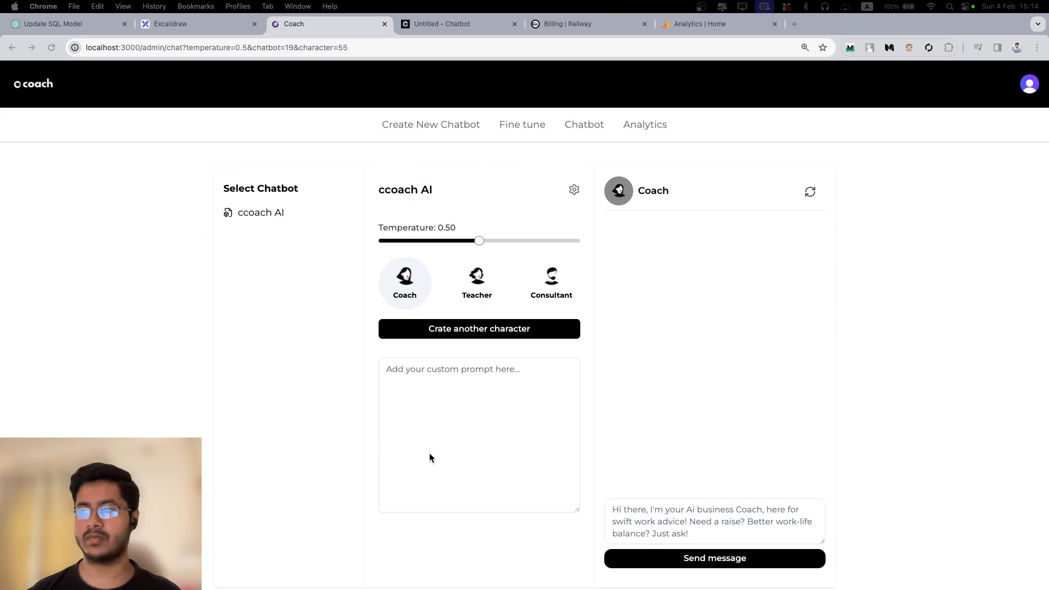
mouse_move(476, 293)
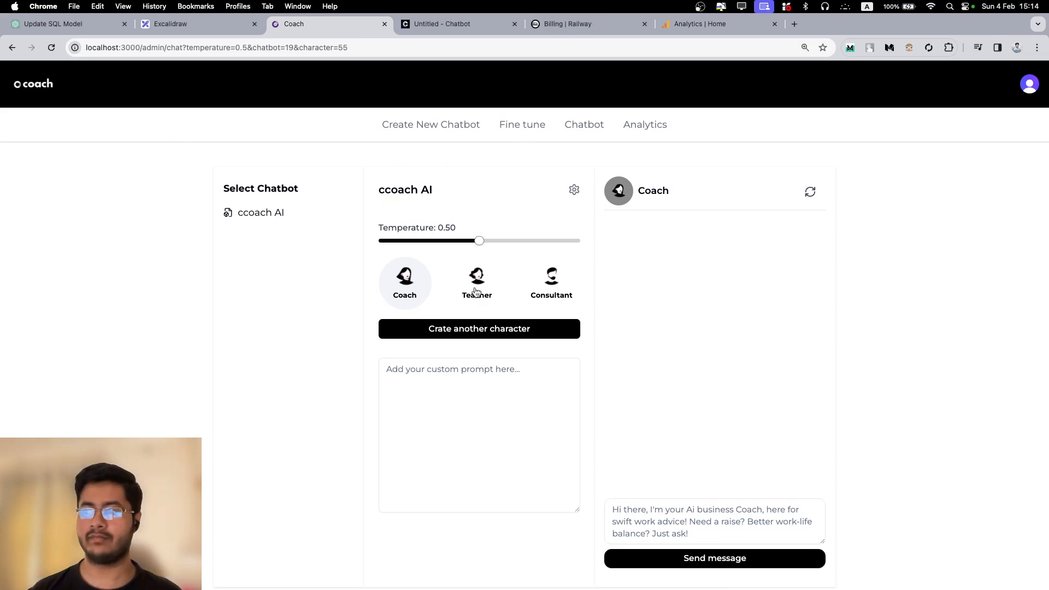
- Pick the Consultant character and settle the temperature slider at 0.55 after dipping to 0.24
left_click(551, 278)
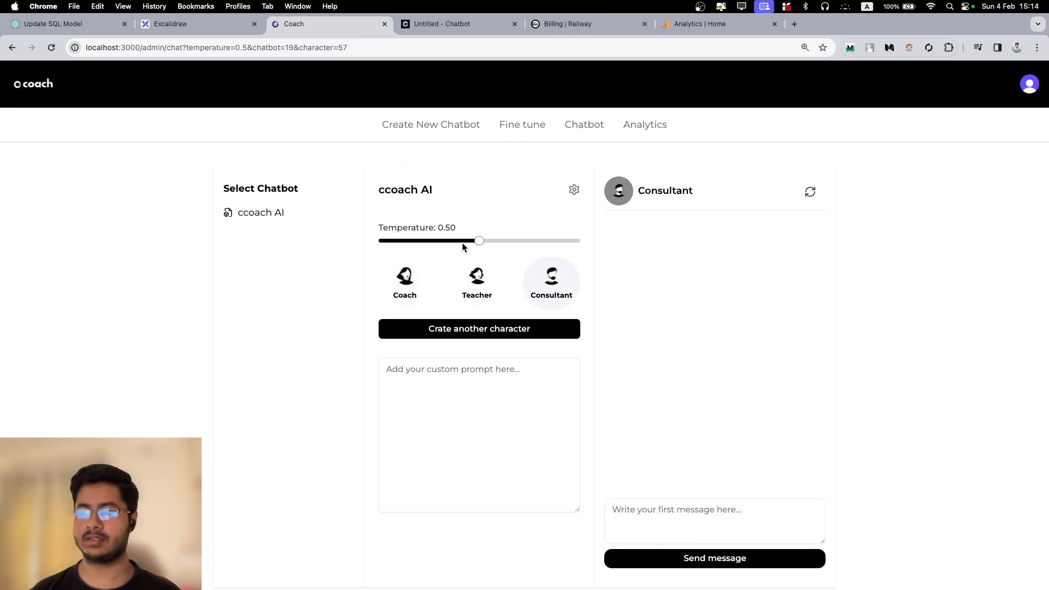
left_click_drag(478, 241, 429, 241)
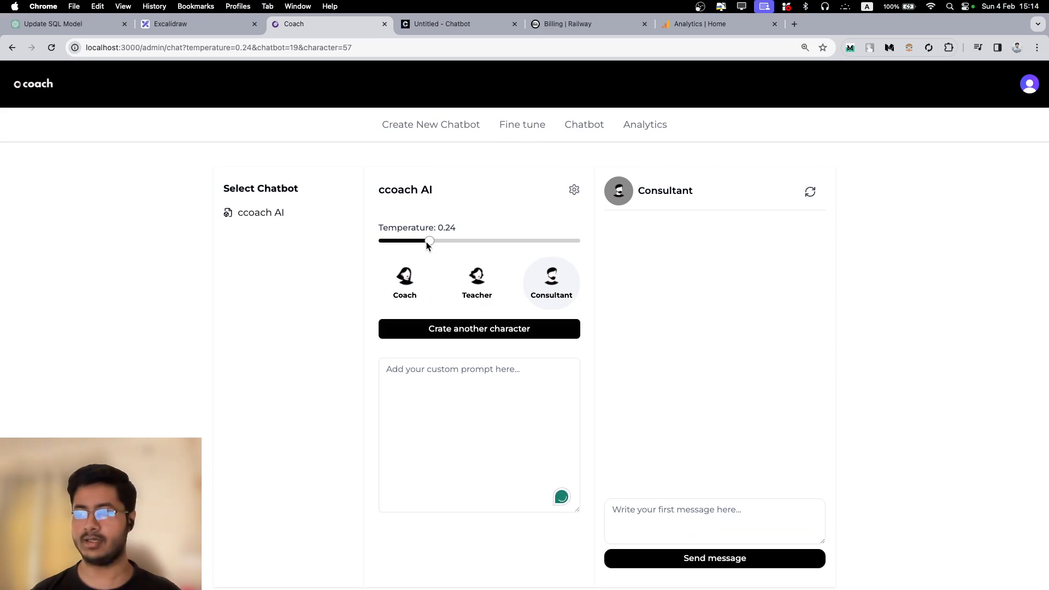
left_click_drag(429, 241, 489, 241)
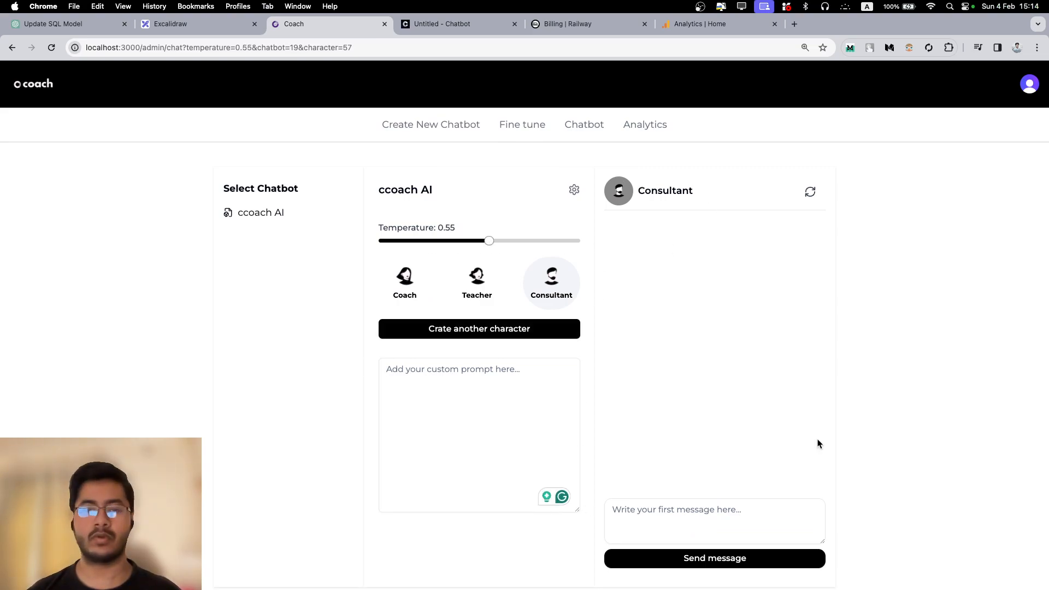
mouse_move(734, 246)
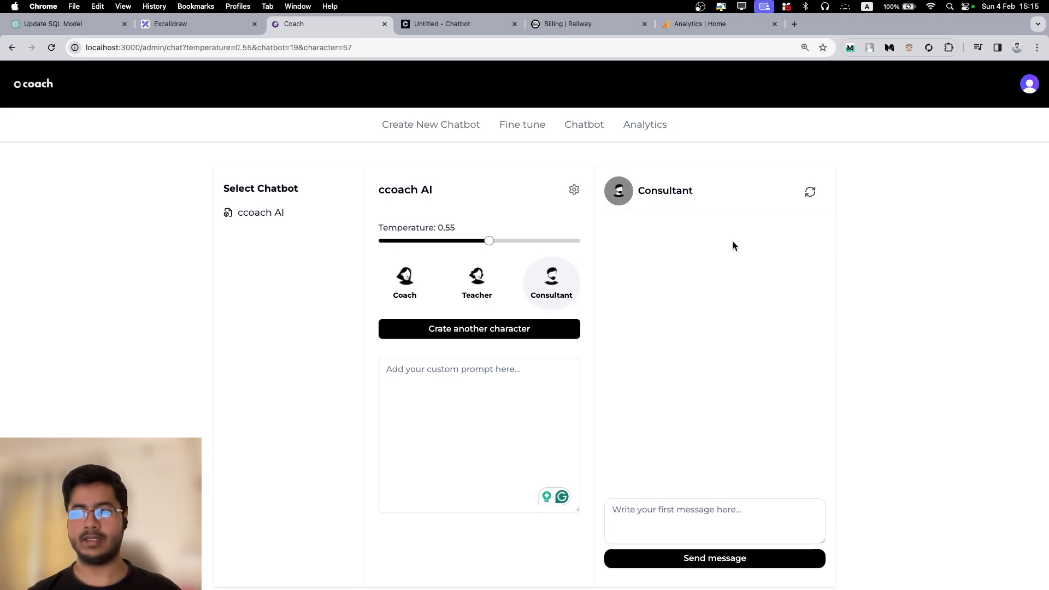
mouse_move(539, 259)
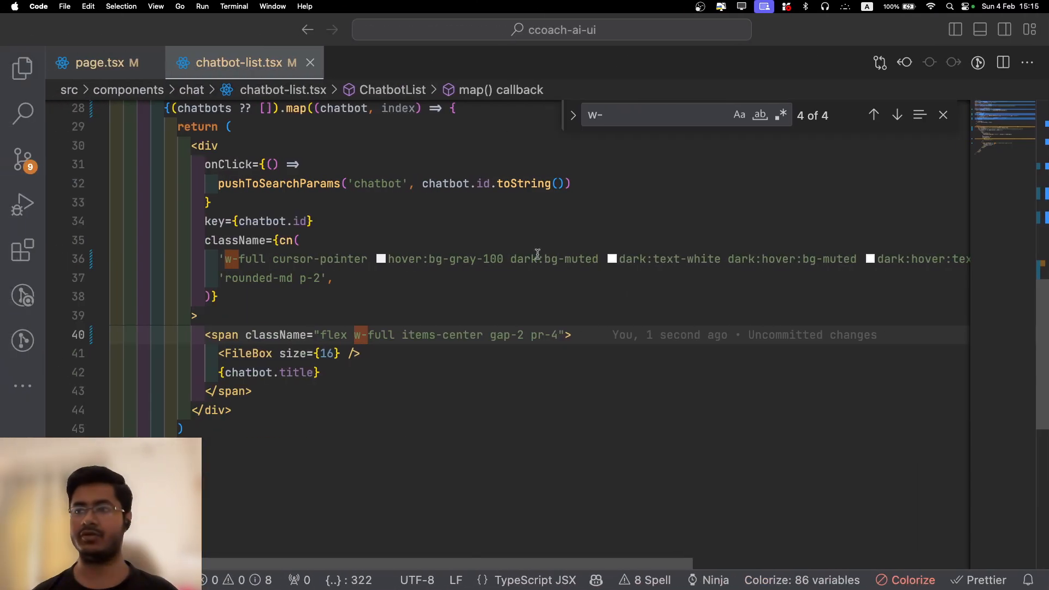
- Close every editor tab except page.tsx
right_click(98, 63)
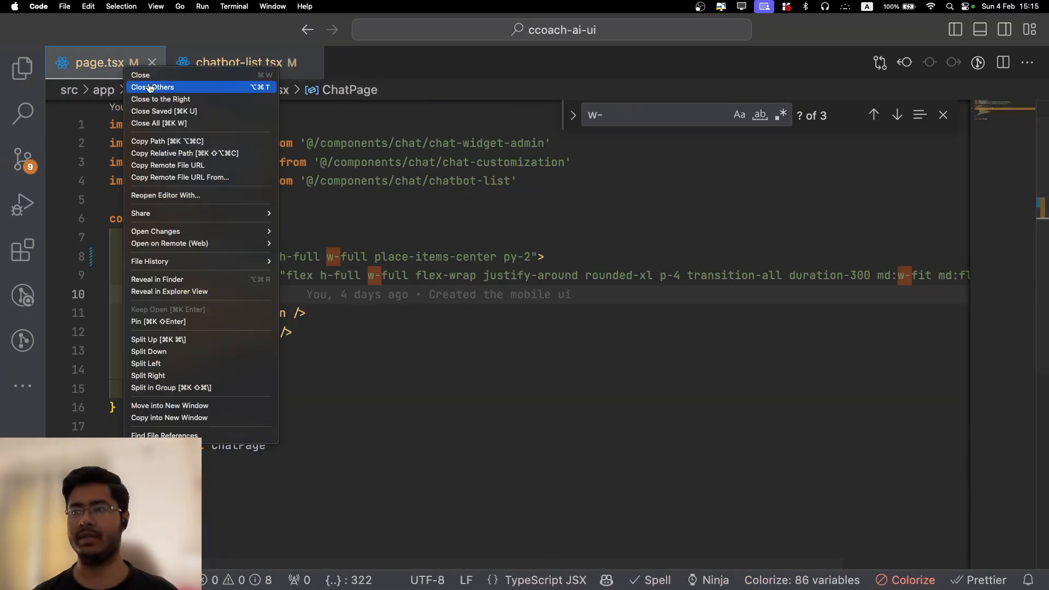
left_click(153, 87)
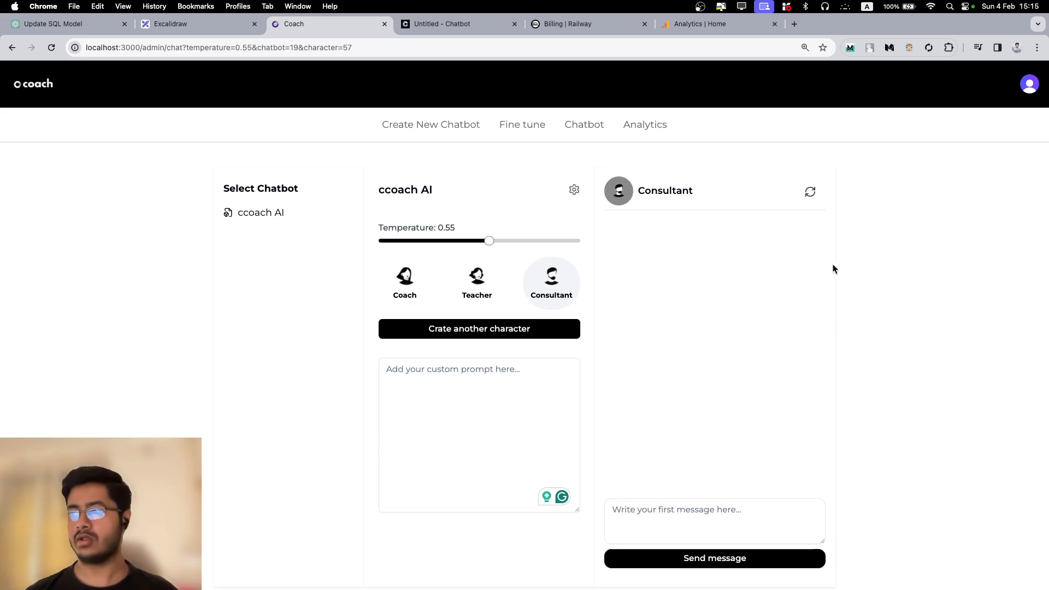
mouse_move(748, 218)
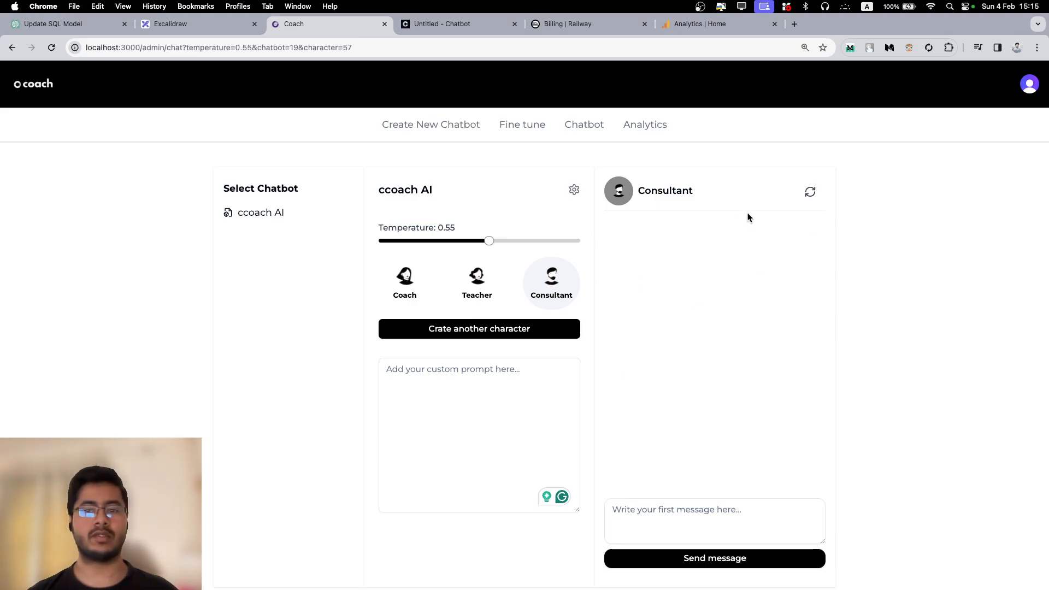
mouse_move(300, 182)
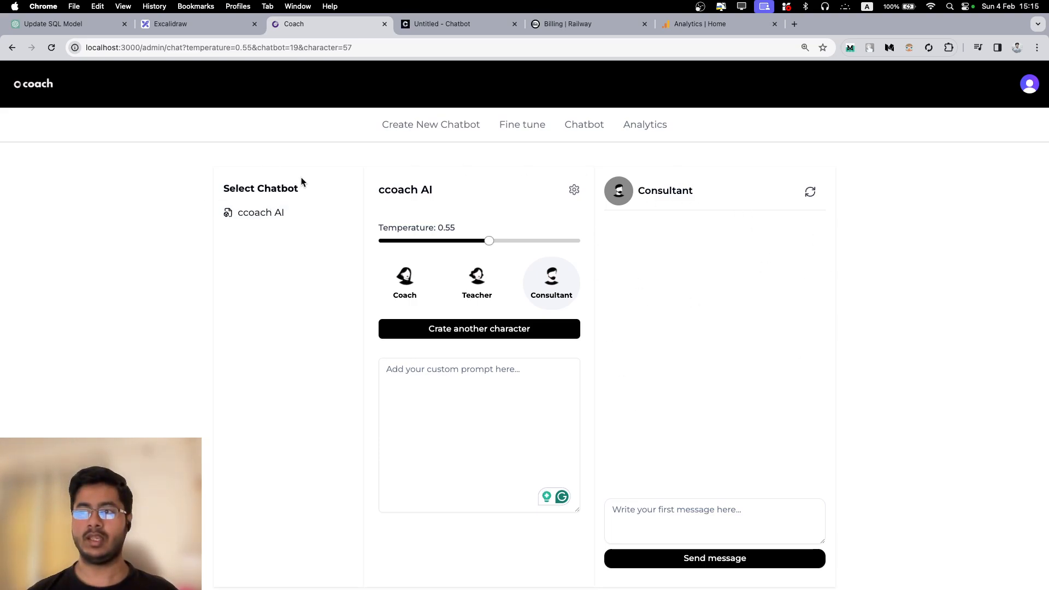
mouse_move(504, 196)
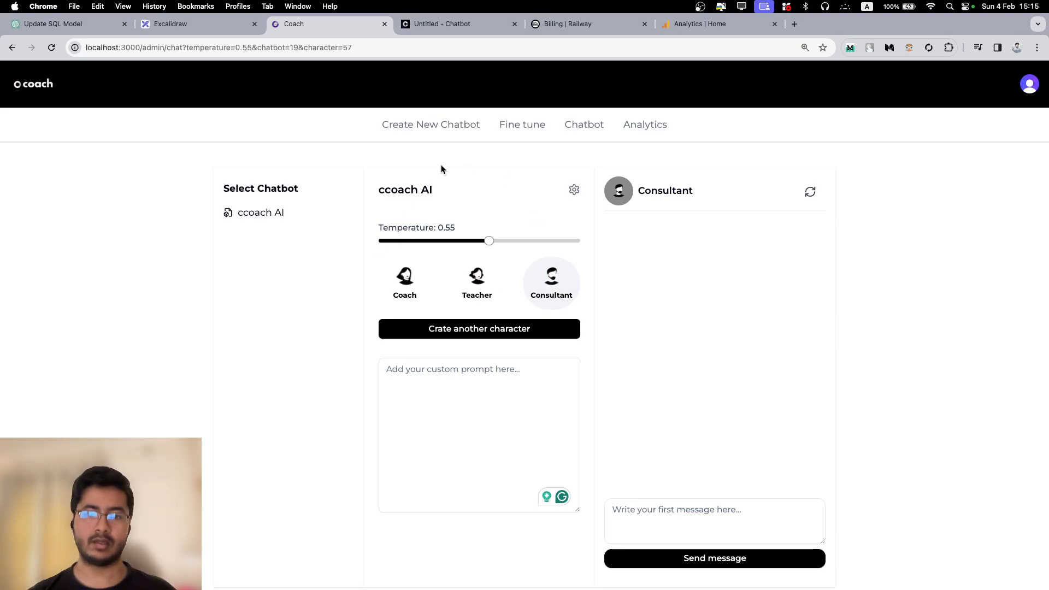
mouse_move(715, 214)
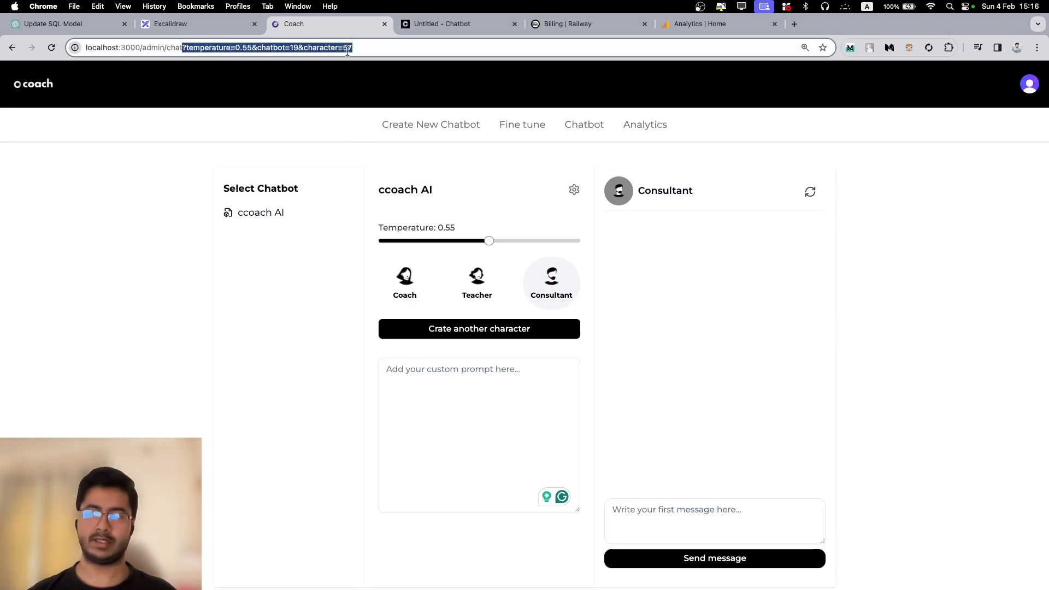
- Inspect the page address, then switch characters Teacher, Consultant, and back to Teacher
double_click(405, 190)
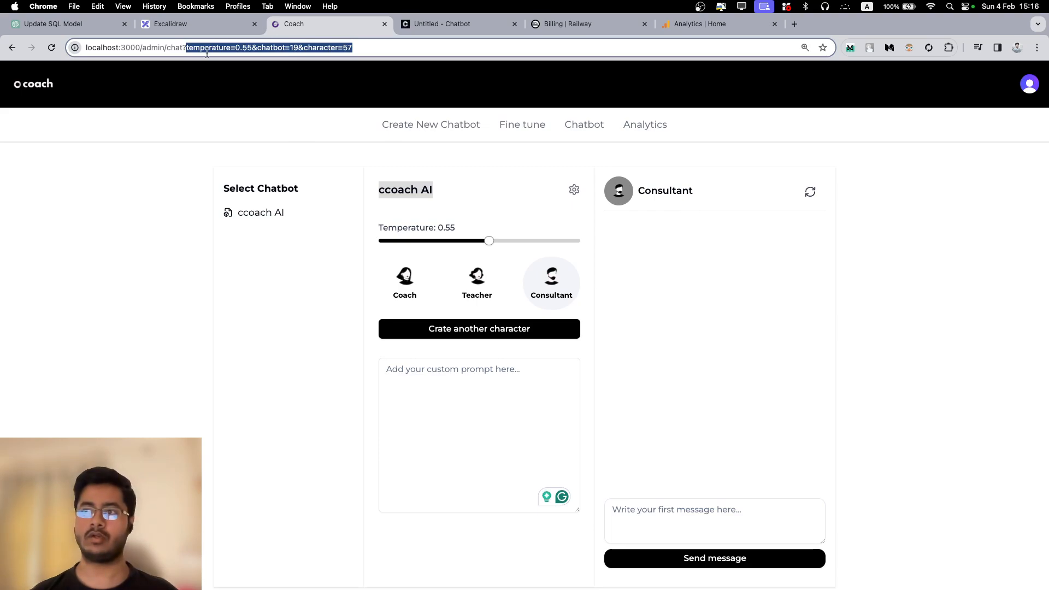
left_click(221, 156)
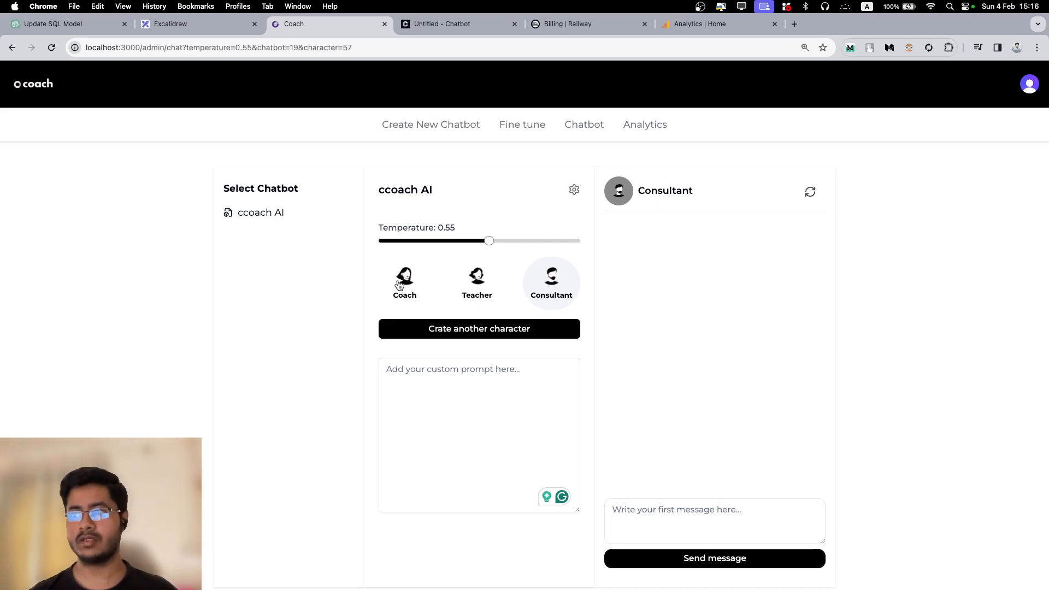
left_click(476, 277)
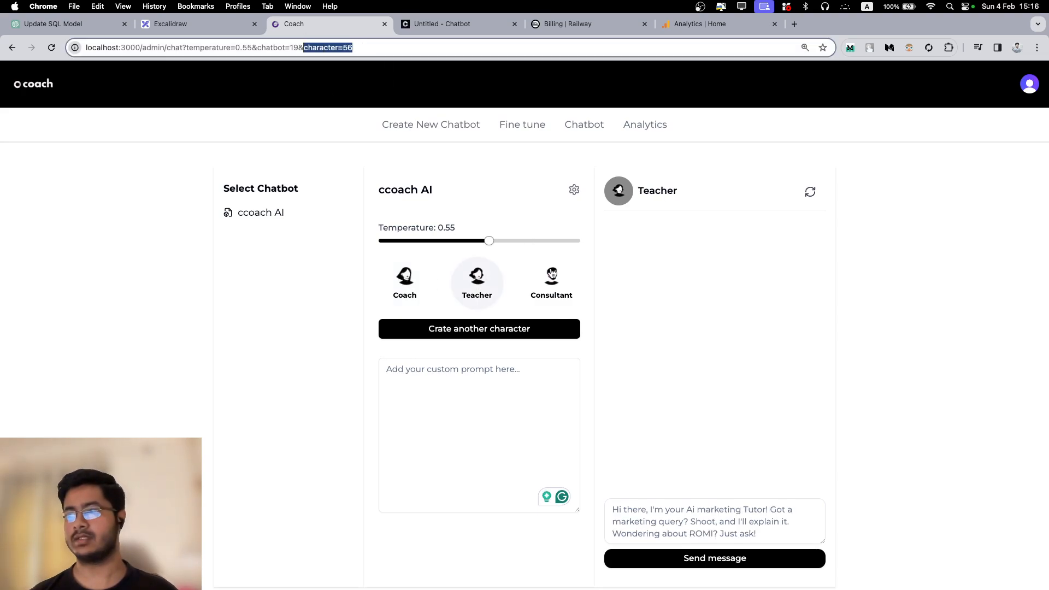
left_click(551, 277)
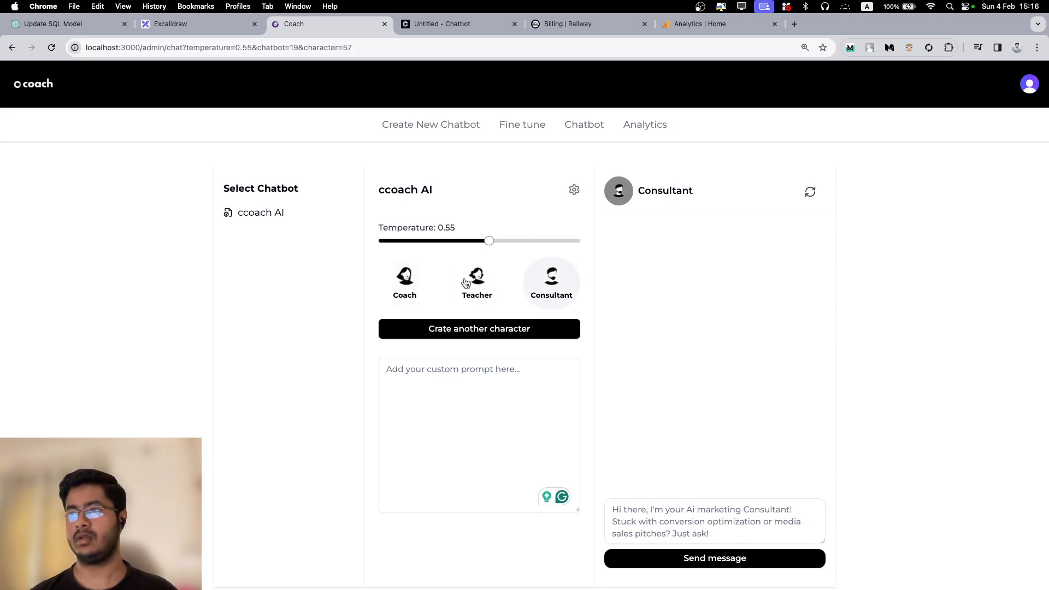
left_click(476, 280)
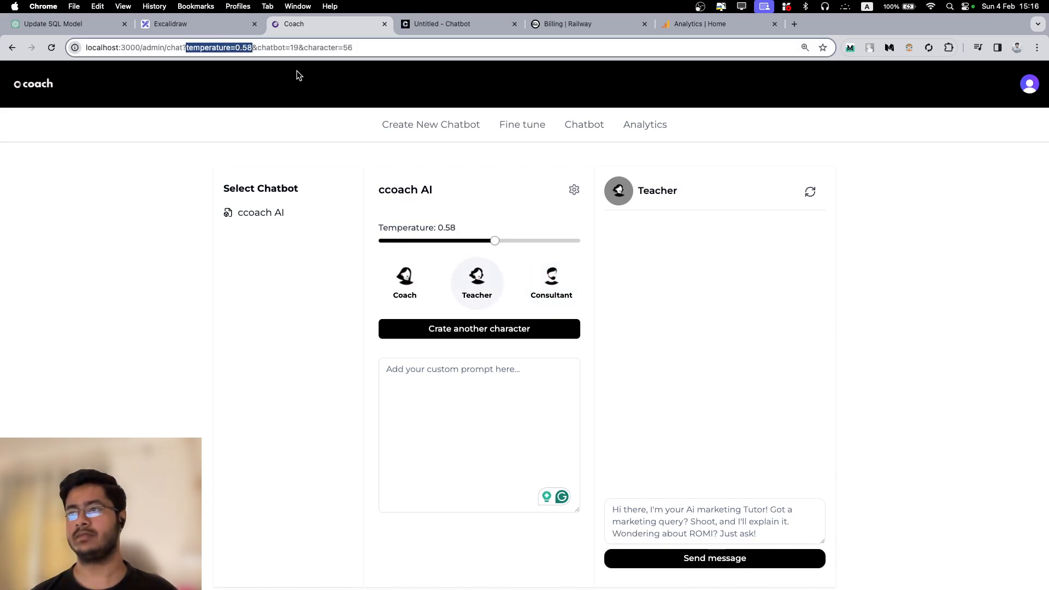
- Raise the temperature to 0.63 and highlight its value in the page address
left_click_drag(494, 241, 505, 241)
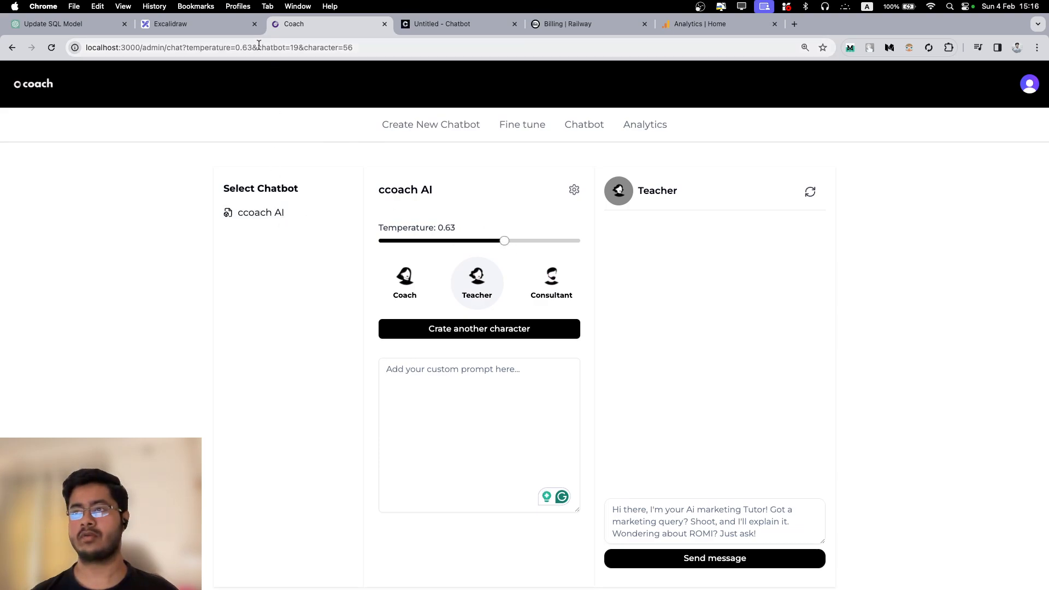
double_click(278, 47)
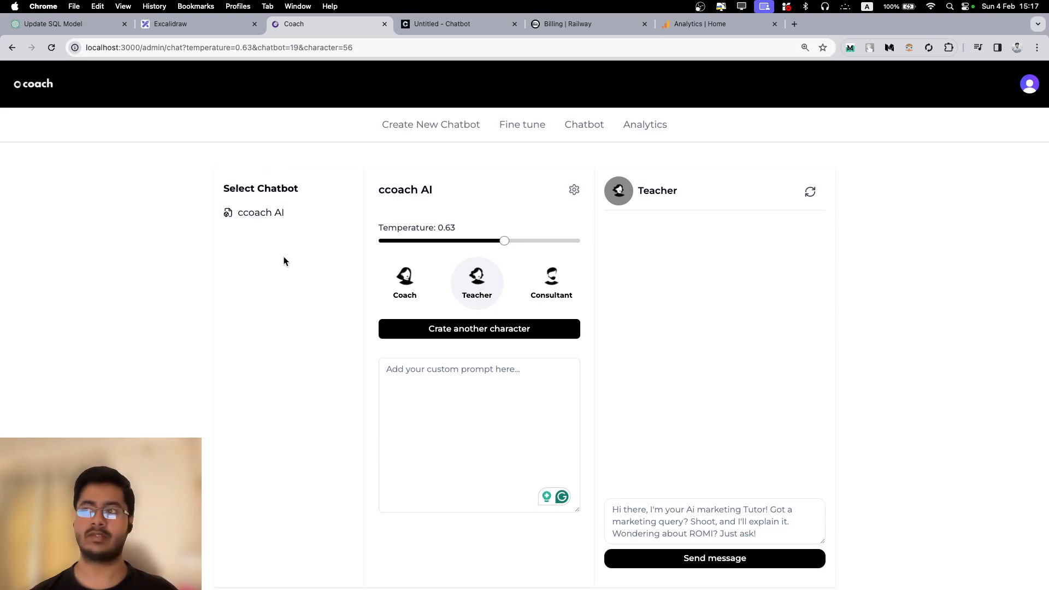
double_click(278, 48)
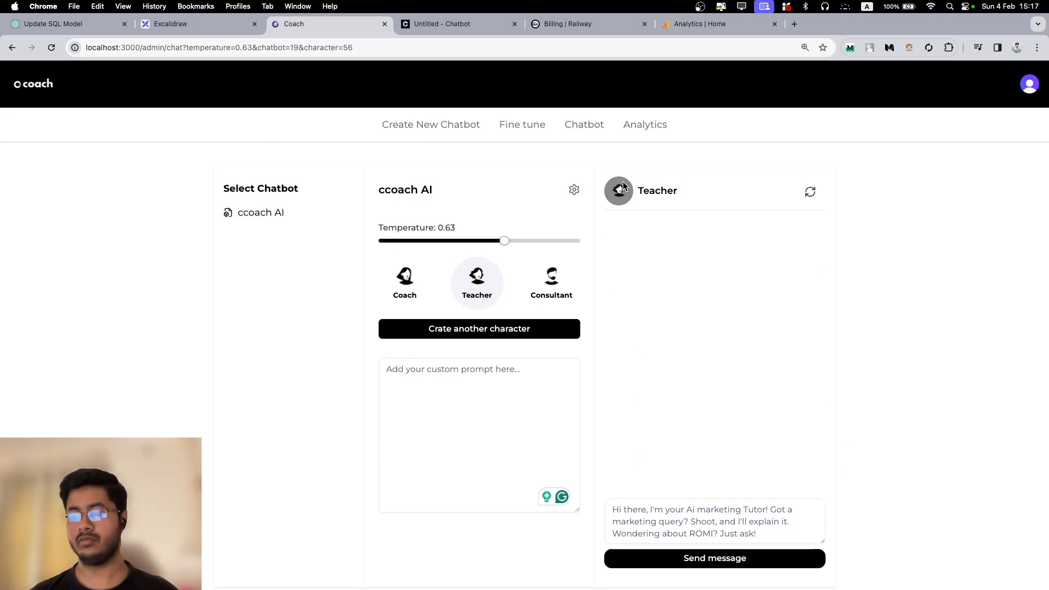
mouse_move(813, 307)
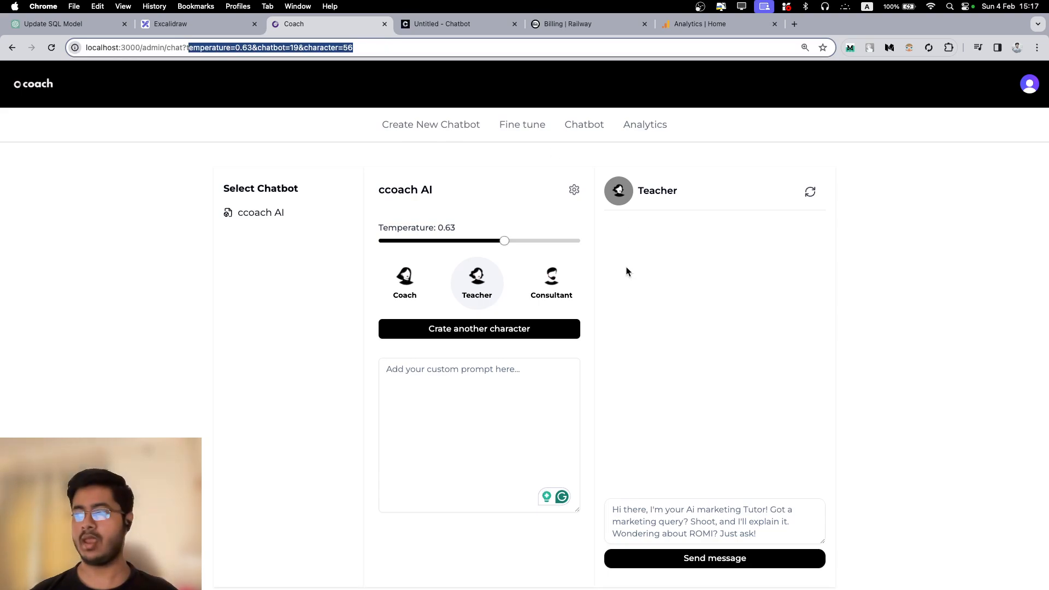
mouse_move(625, 245)
type("Tell me how to")
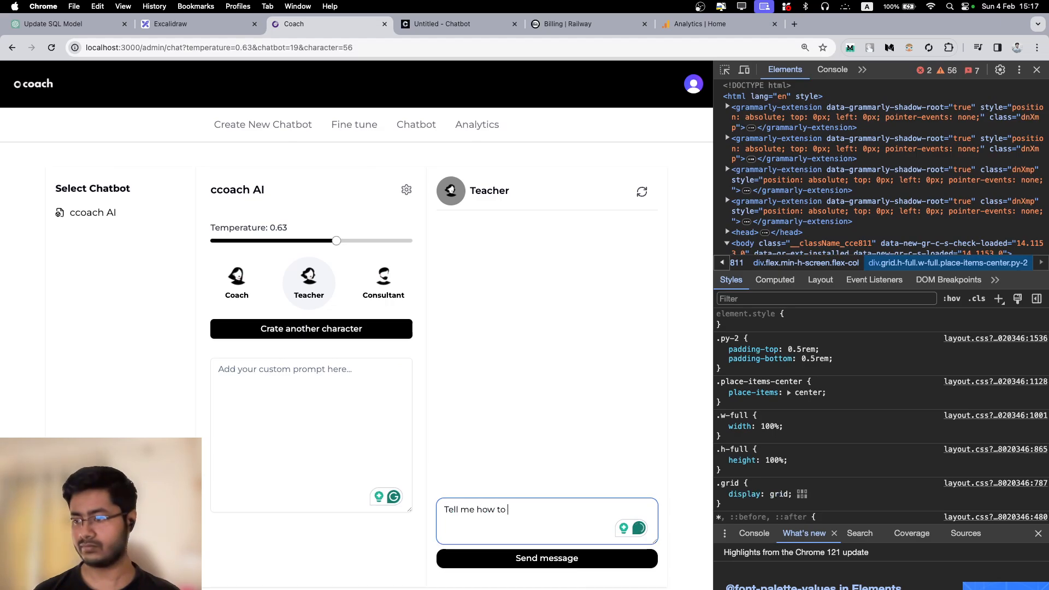
- Send 'Tell me how to do digital marketing' with the Network panel recording
type("do digital marketing")
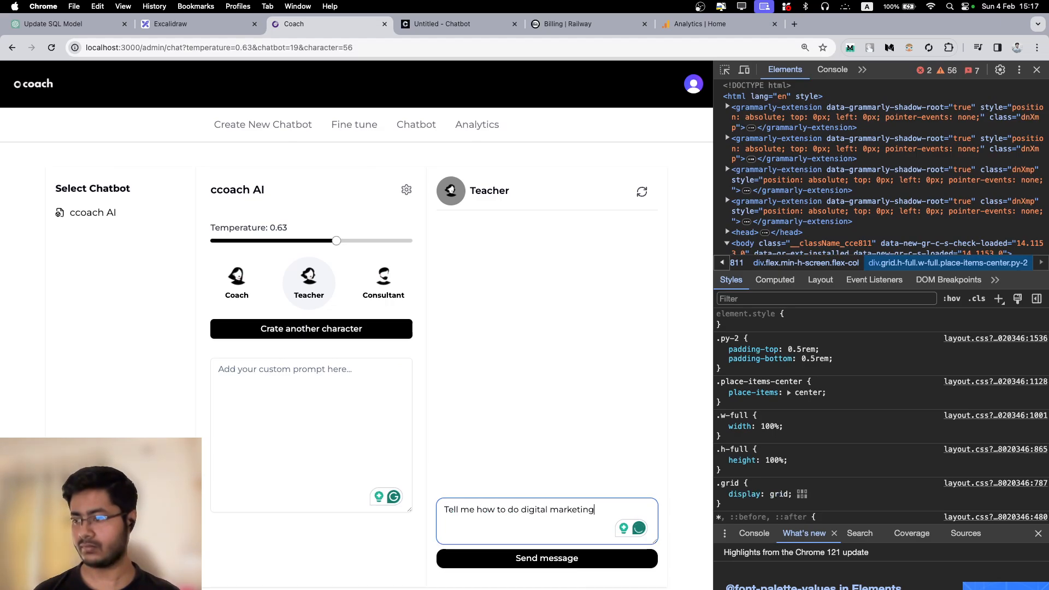
left_click(863, 69)
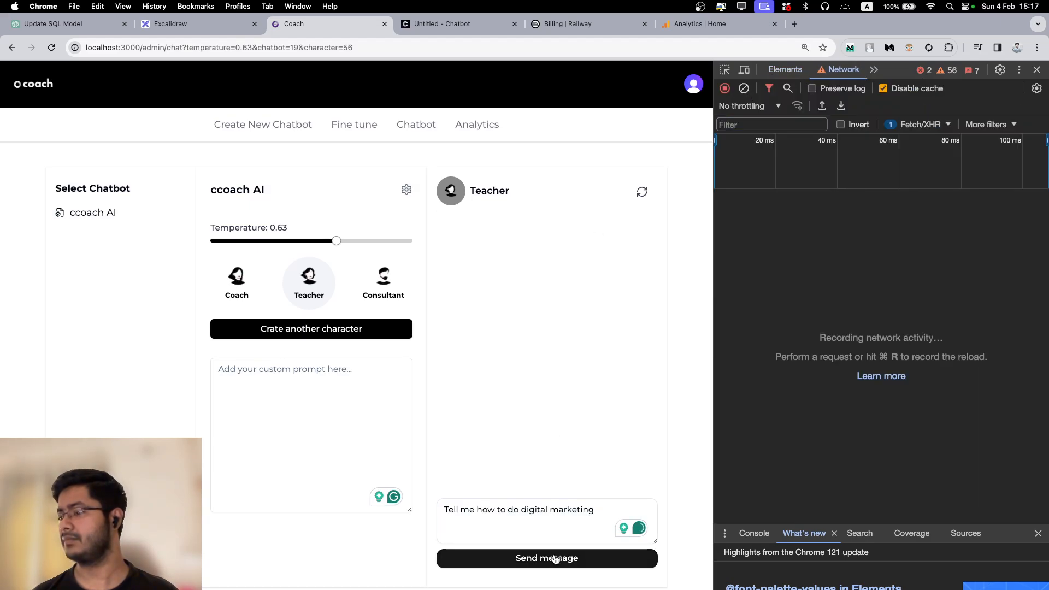
left_click(546, 557)
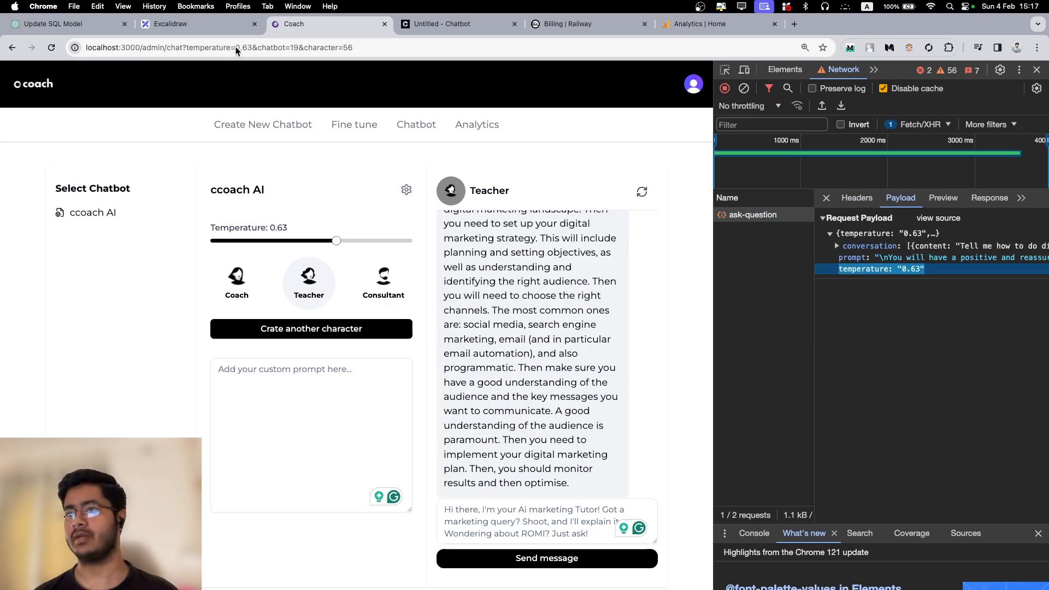
- At temperature 0.77, resend the digital marketing question and check the address parameters
left_click_drag(336, 241, 363, 241)
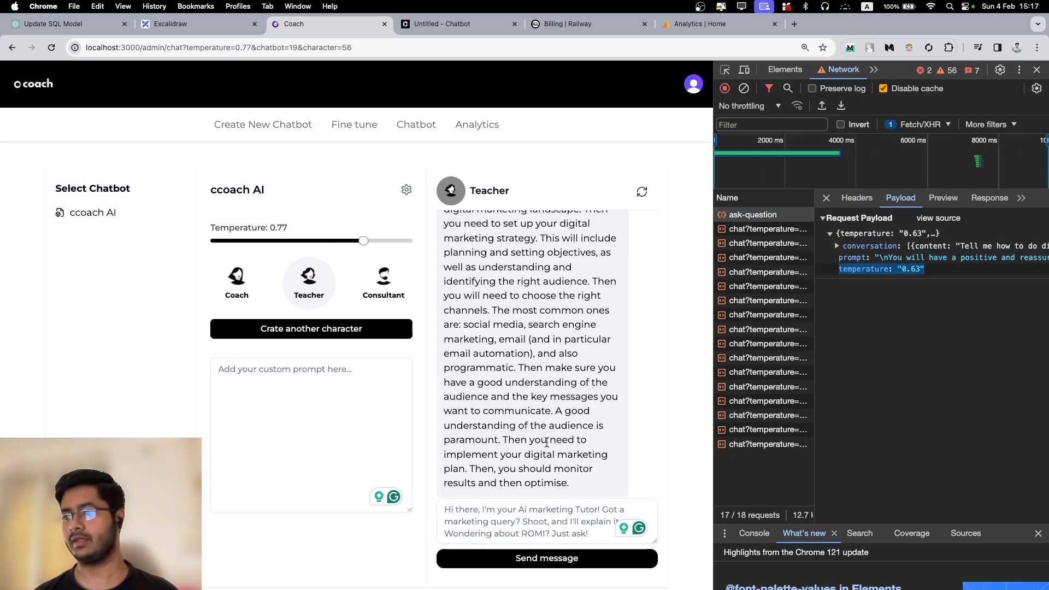
type("Tell me how to do digital mar")
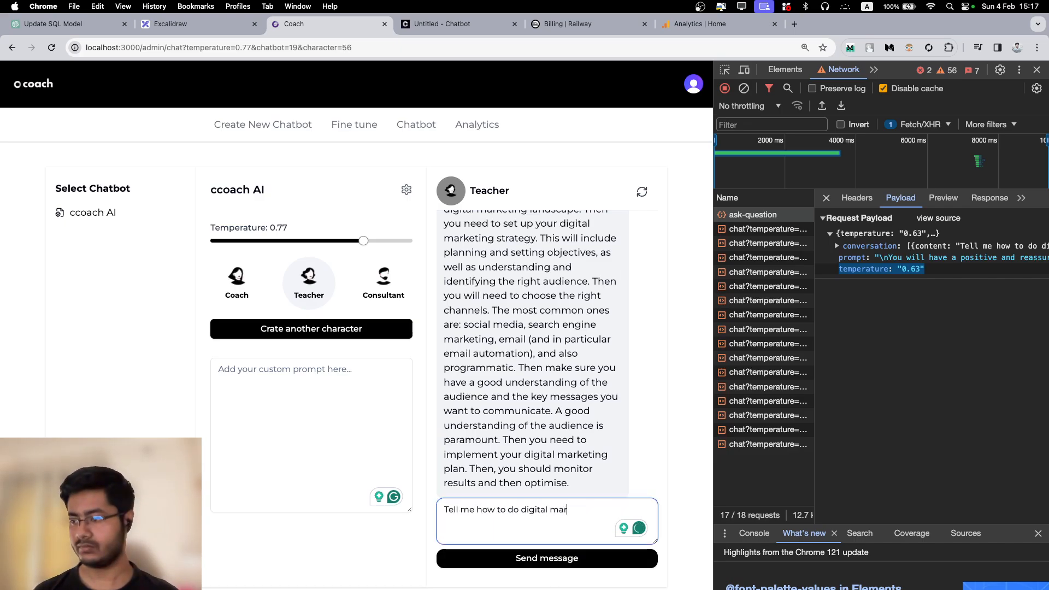
type("keting")
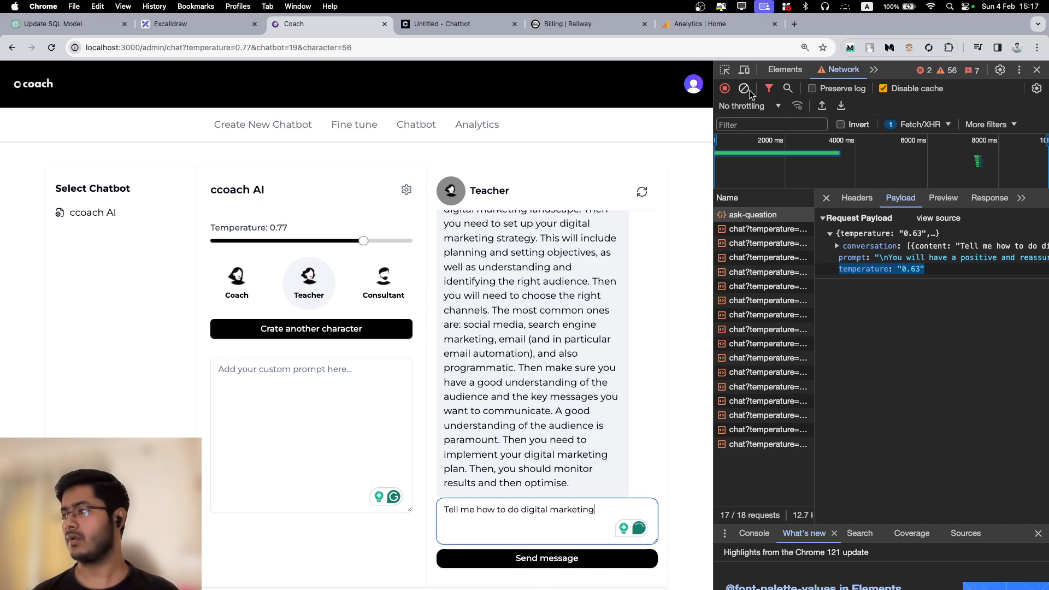
left_click(546, 558)
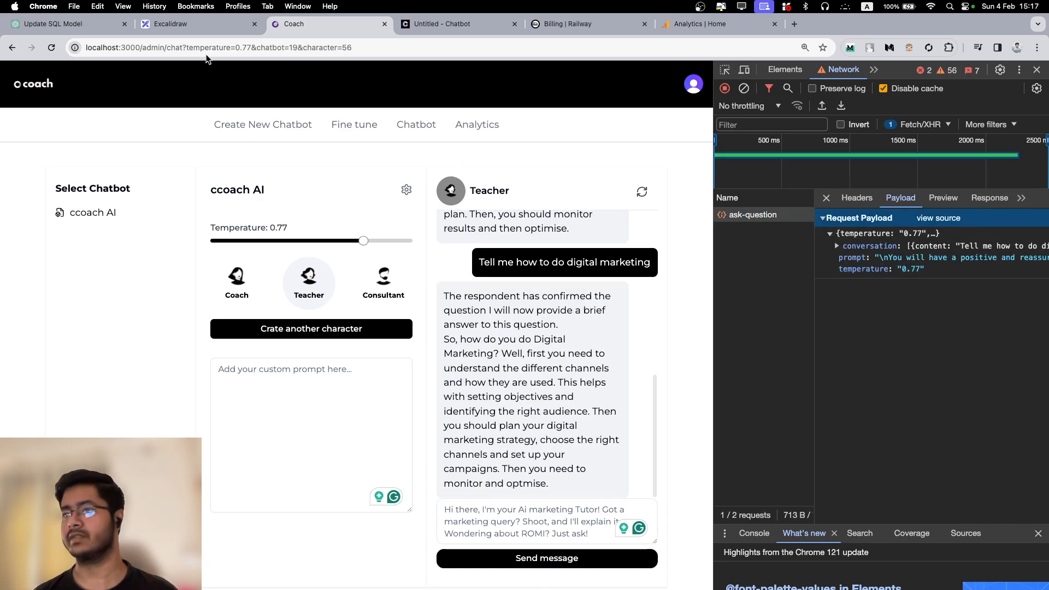
double_click(221, 48)
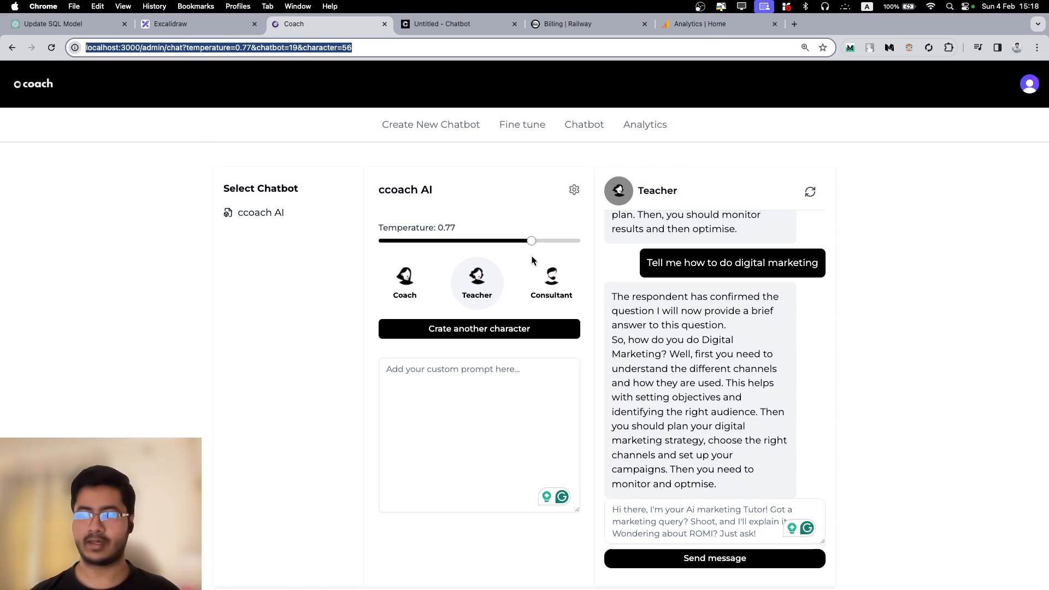
mouse_move(391, 201)
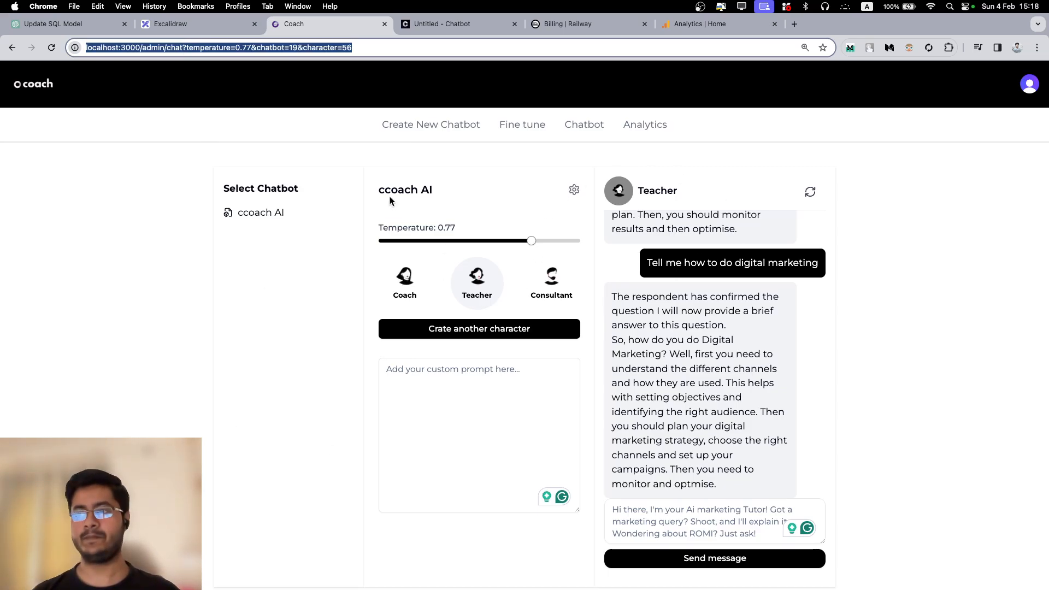